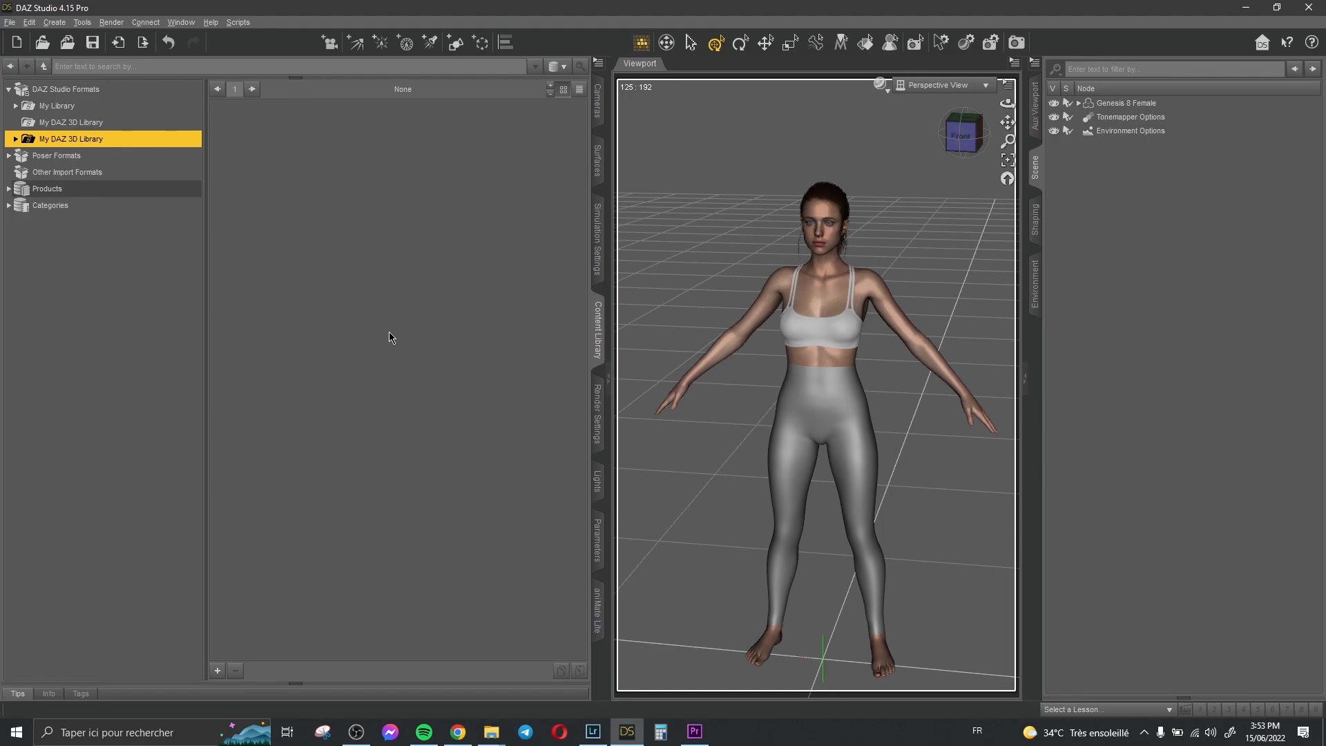
{"action": "mouse_move", "coordinate": [399, 339]}
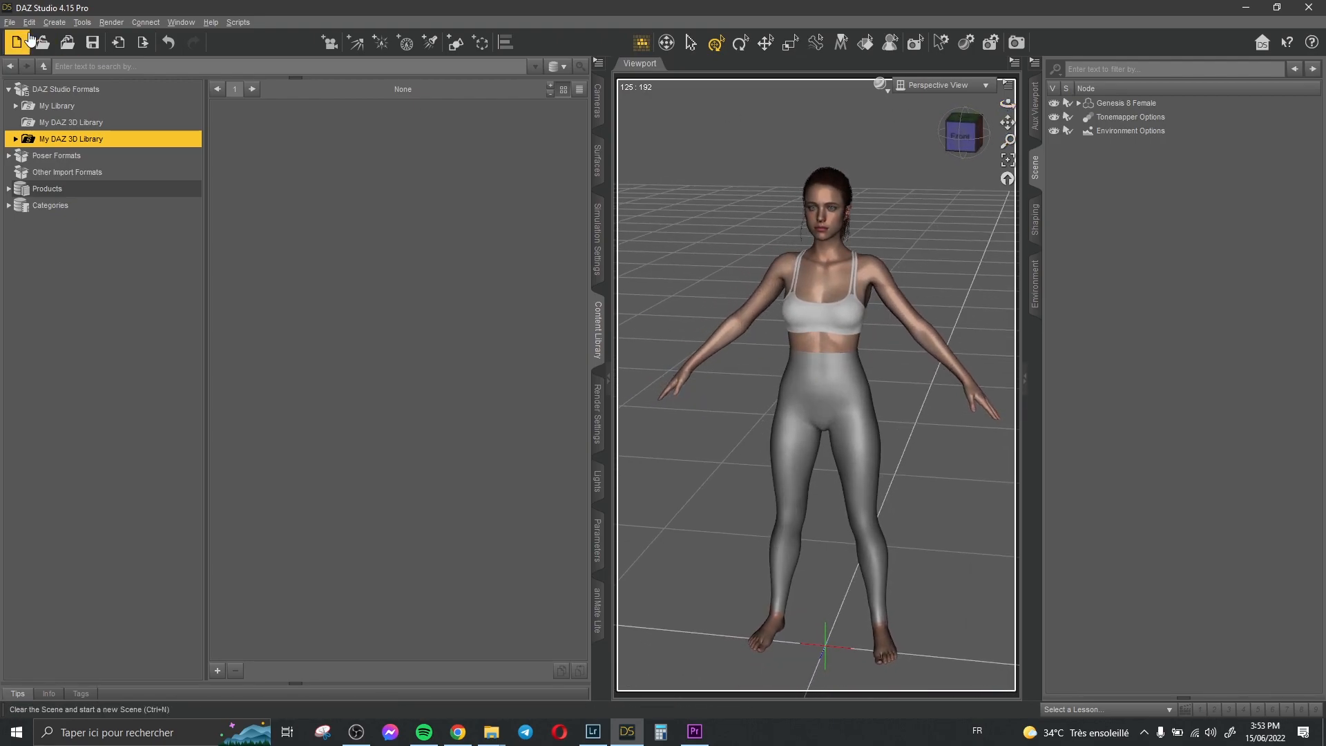
Add a new camera framing her face, preview it, then return to Perspective View
{"action": "left_click", "coordinate": [940, 84]}
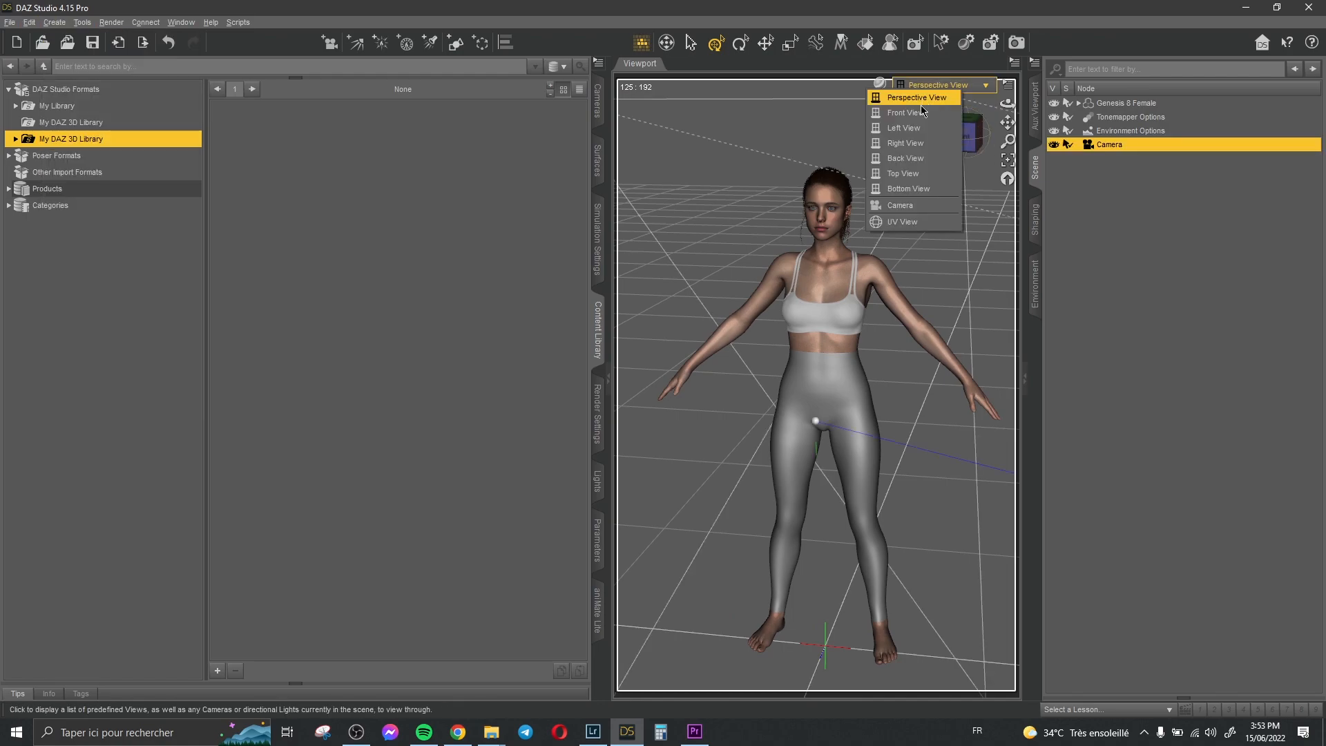
{"action": "left_click", "coordinate": [899, 205]}
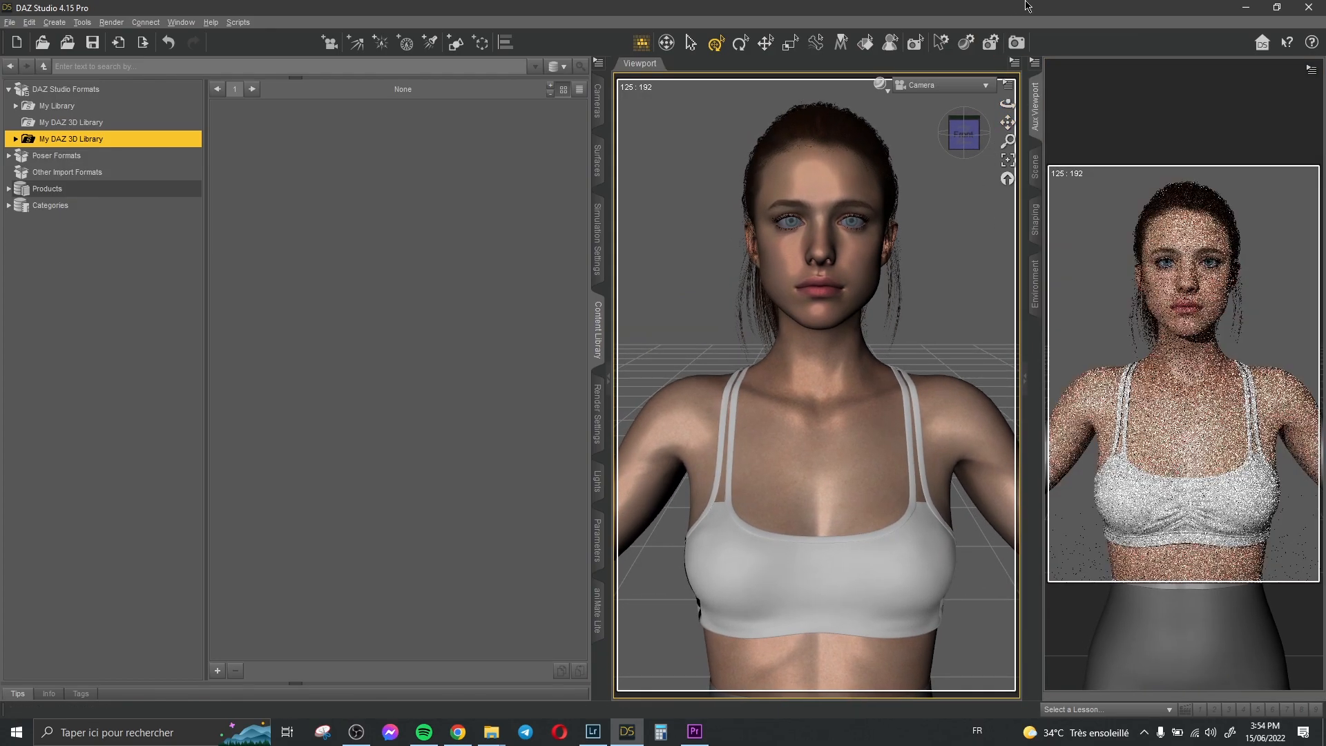
{"action": "left_click", "coordinate": [984, 84]}
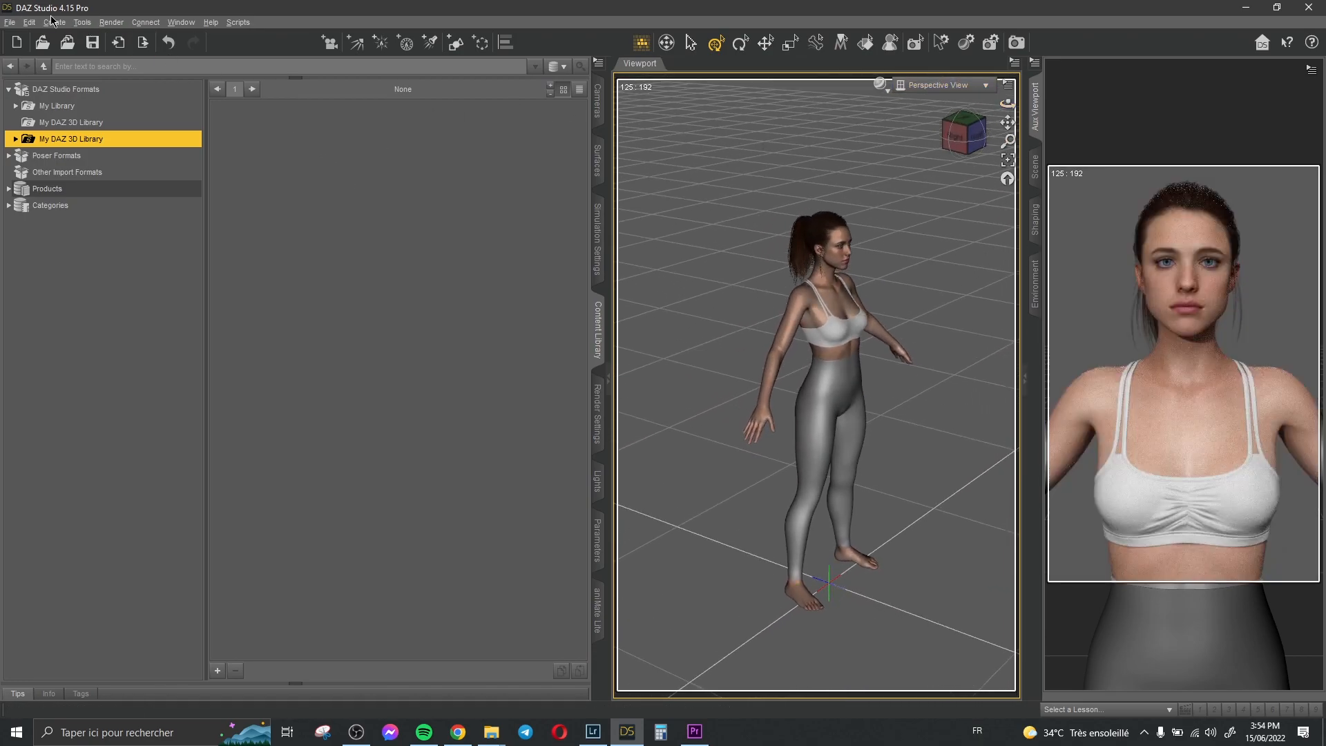
Create a sphere primitive at the world centre via Create > New Primitive
{"action": "left_click", "coordinate": [53, 22]}
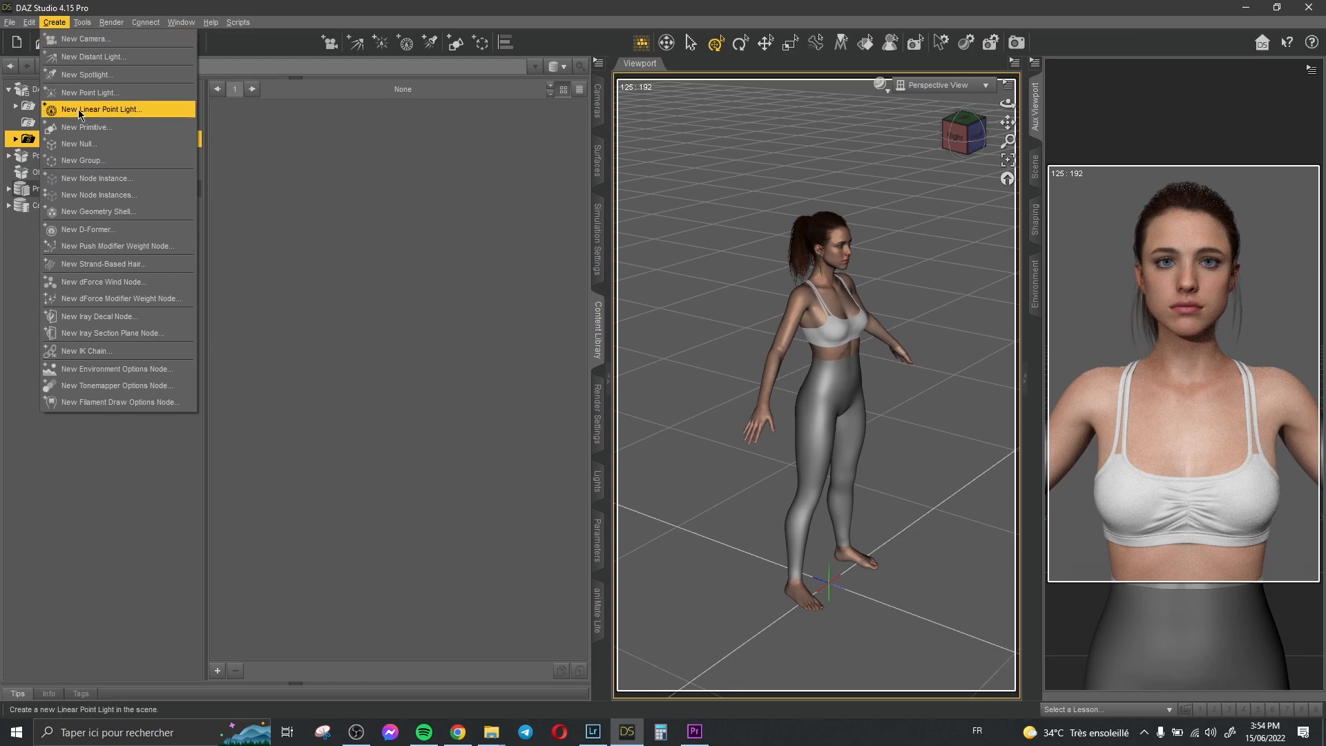
{"action": "left_click", "coordinate": [87, 127]}
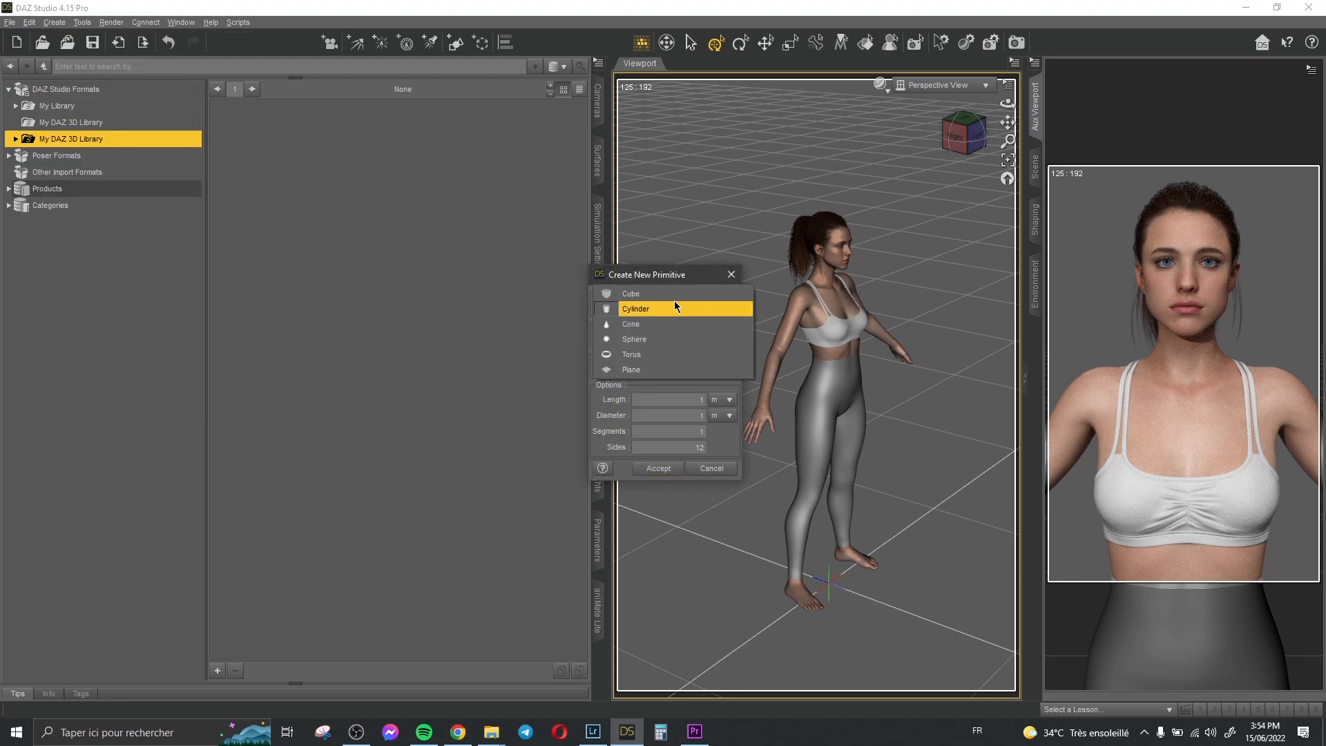
{"action": "left_click", "coordinate": [634, 338]}
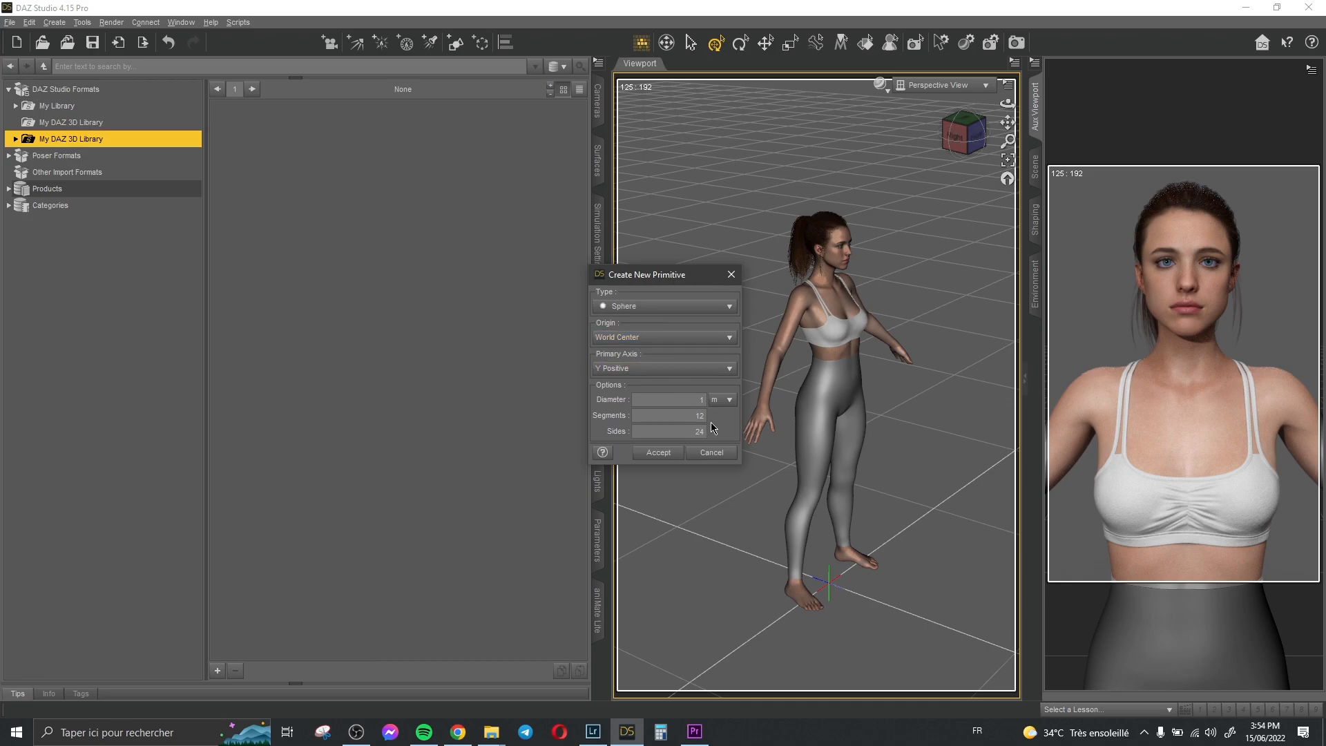
{"action": "left_click", "coordinate": [657, 452]}
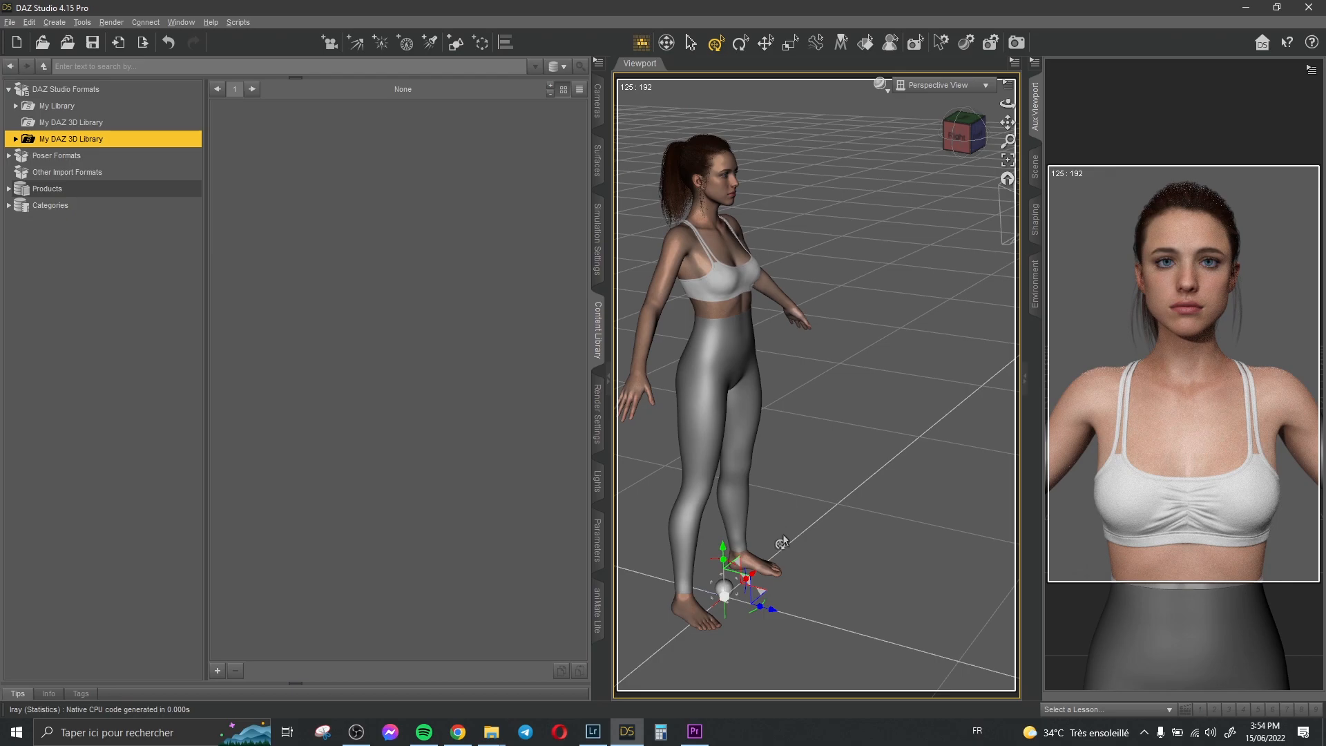
{"action": "left_click_drag", "start_coordinate": [778, 541], "coordinate": [817, 564]}
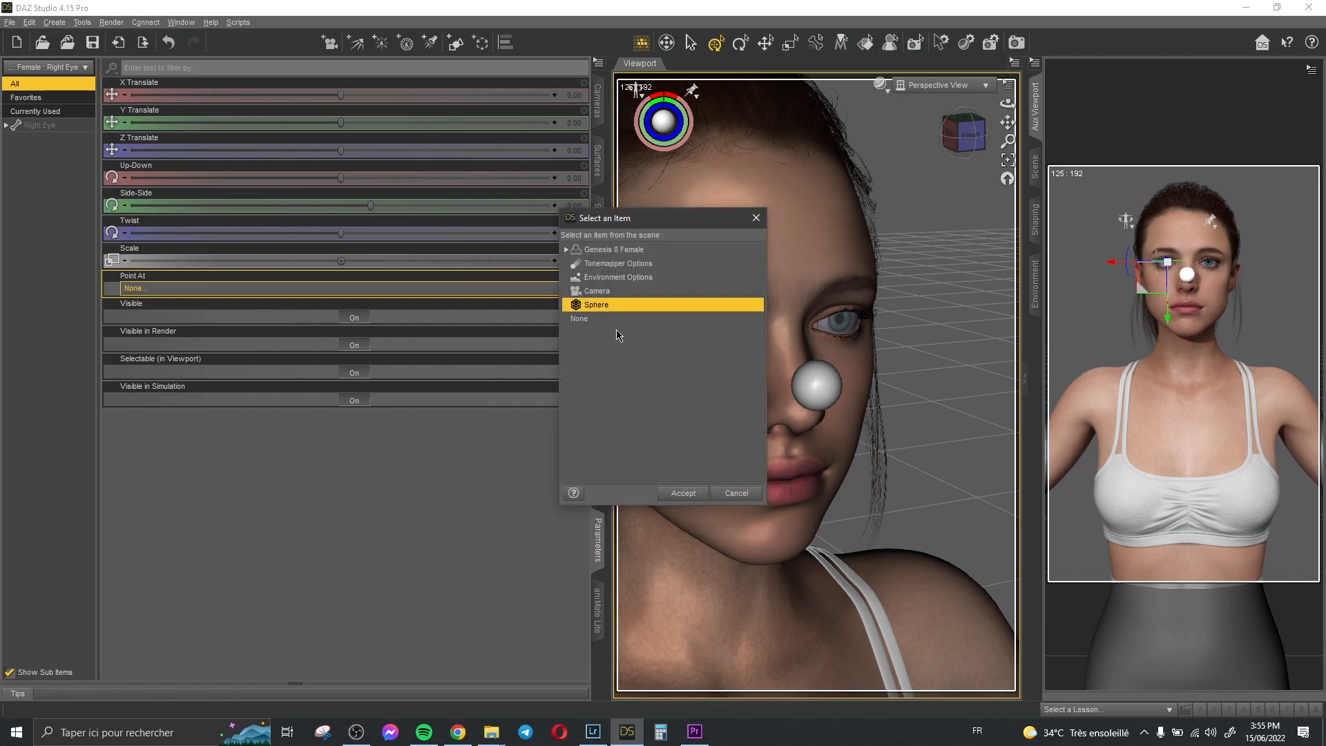
Accept Sphere as the Point At target for the eye bones
{"action": "left_click", "coordinate": [683, 493]}
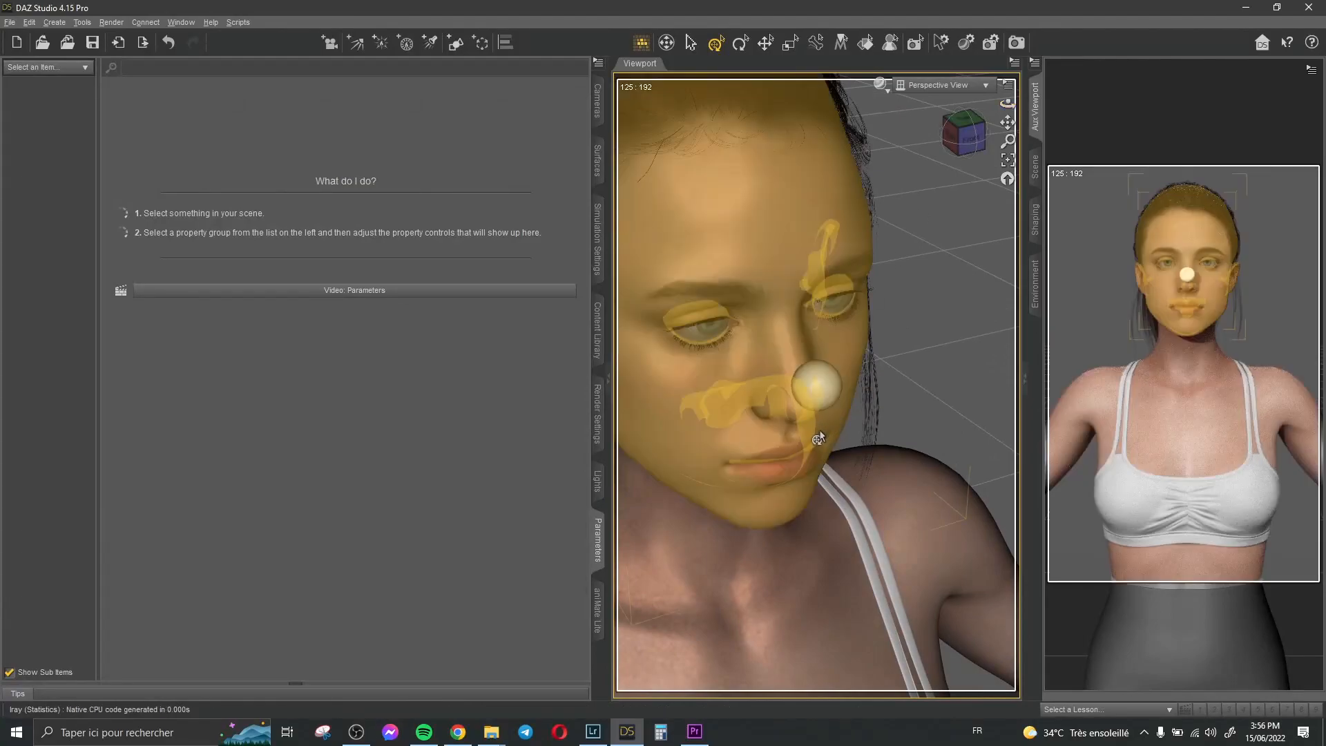
Scale the sphere to 2.1% and drag it down and toward her nose
{"action": "left_click", "coordinate": [815, 393]}
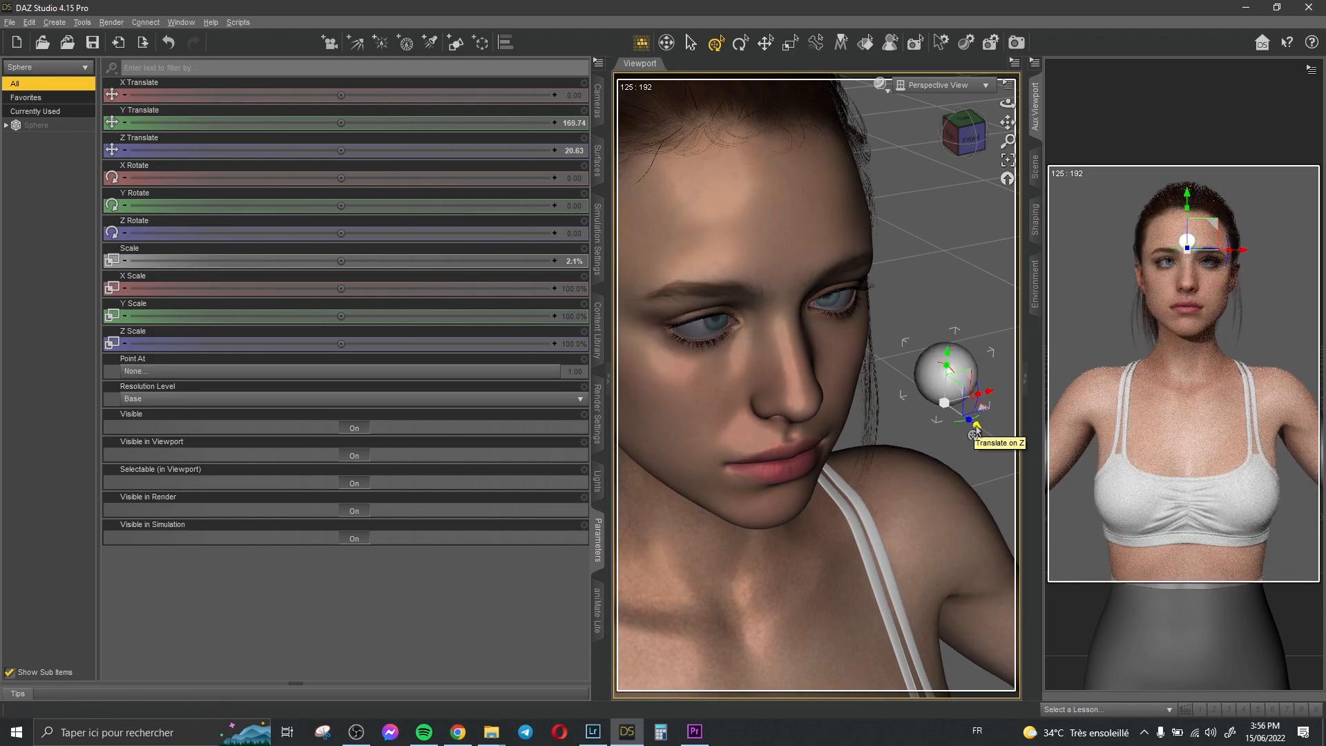
{"action": "left_click_drag", "start_coordinate": [975, 427], "coordinate": [941, 461]}
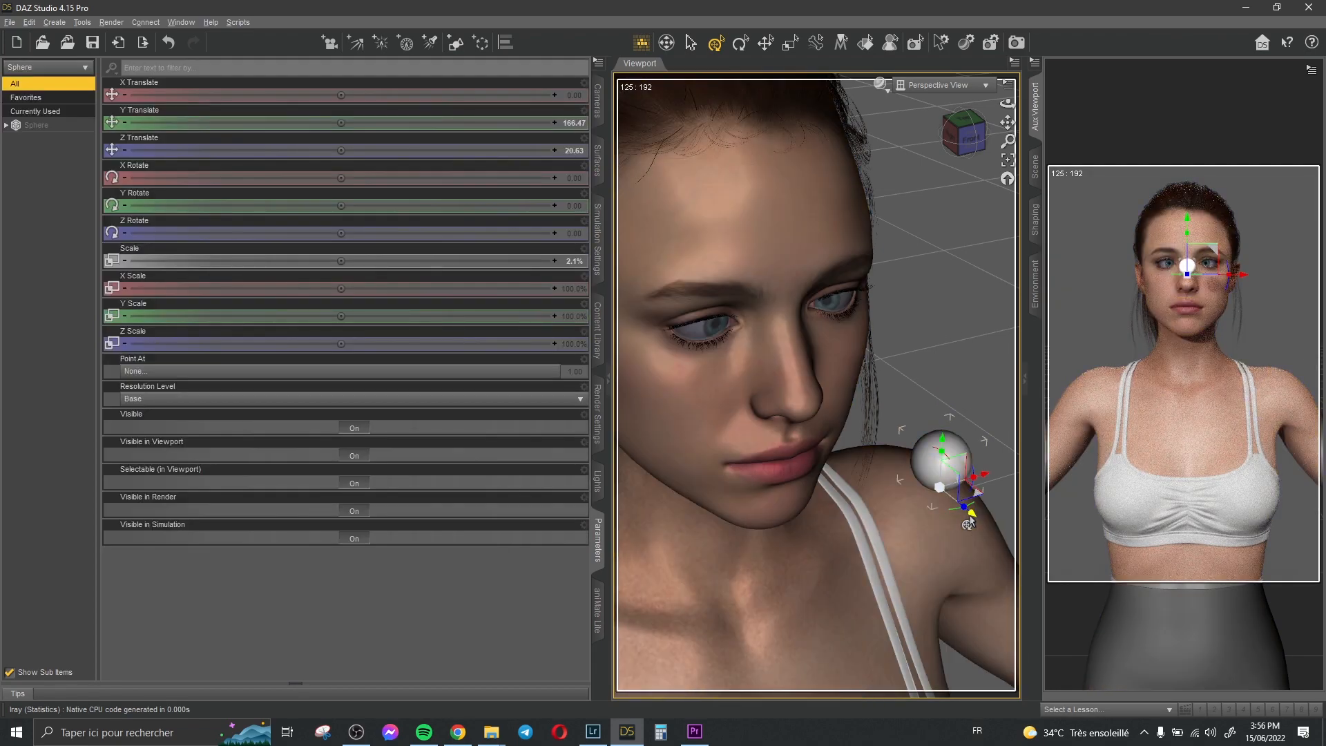
{"action": "left_click_drag", "start_coordinate": [964, 491], "coordinate": [930, 487]}
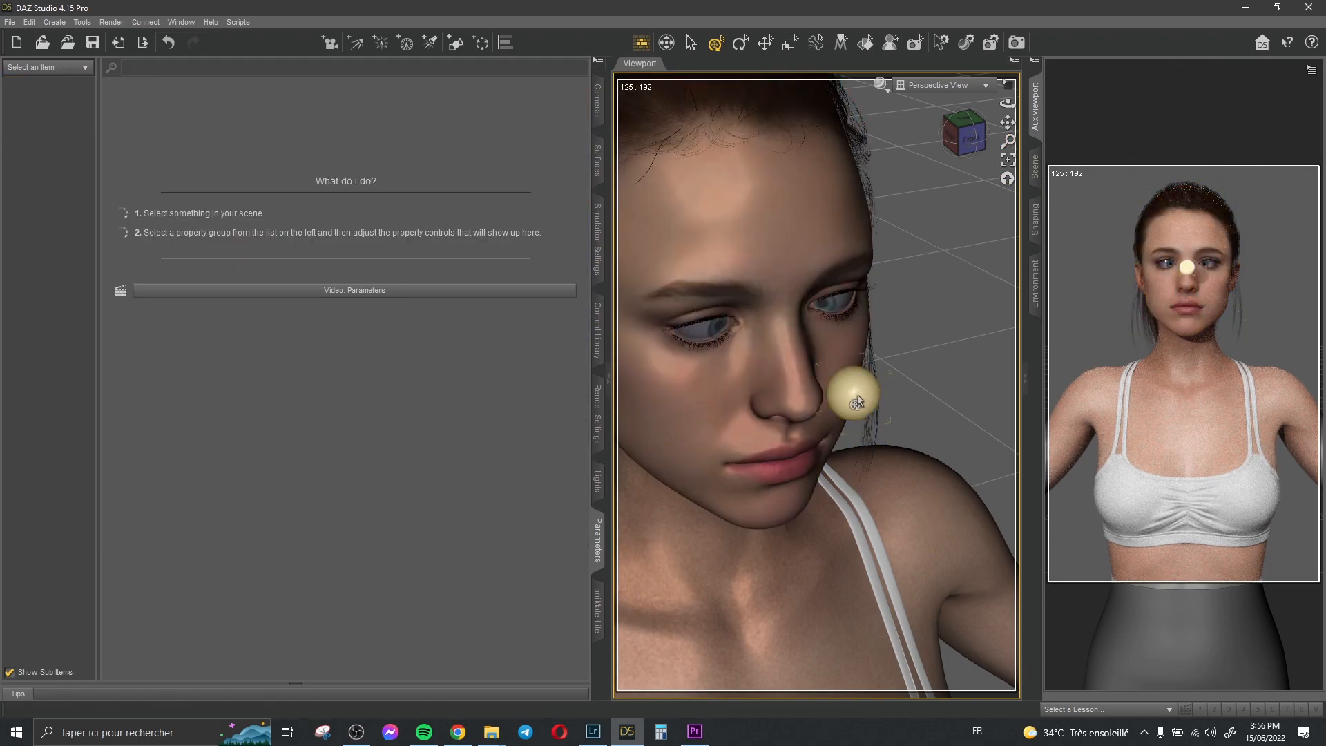
Turn off the Sphere's visibility in the Scene tab and reopen Aux Viewport
{"action": "left_click", "coordinate": [856, 400]}
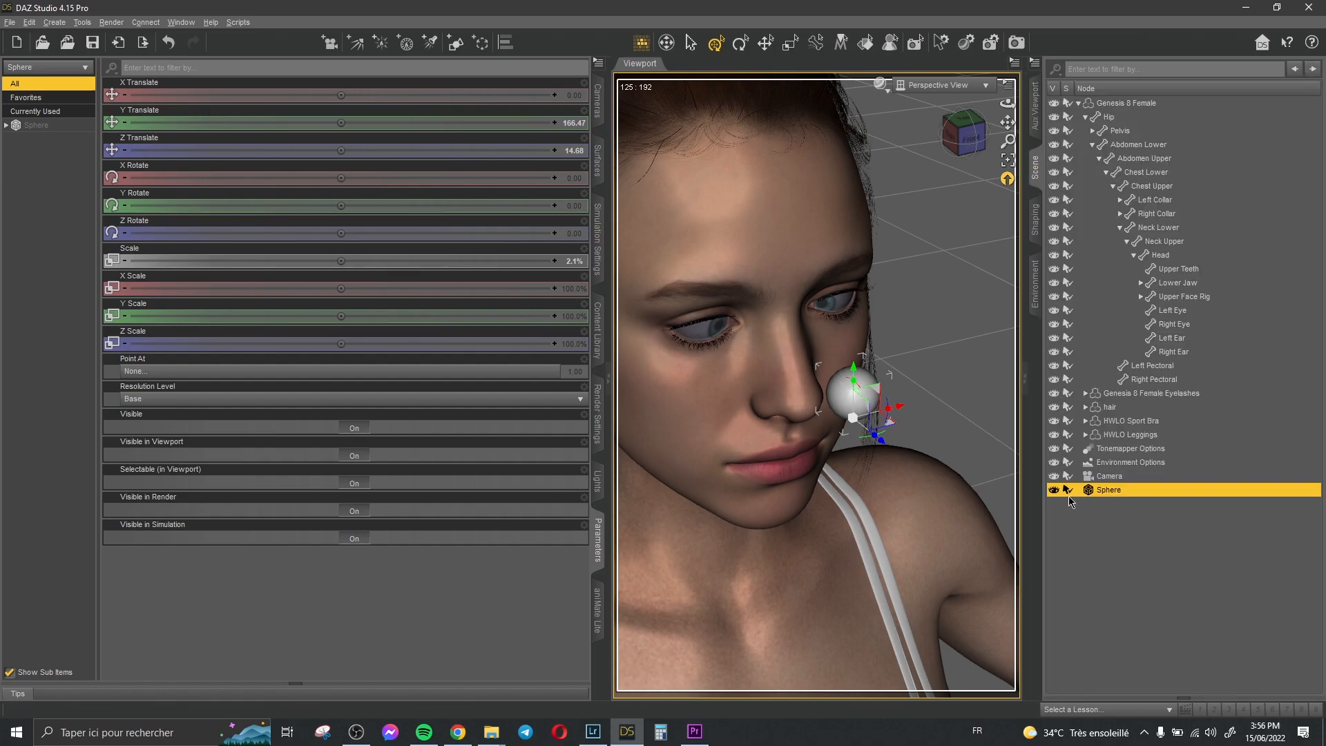
{"action": "mouse_move", "coordinate": [1055, 490]}
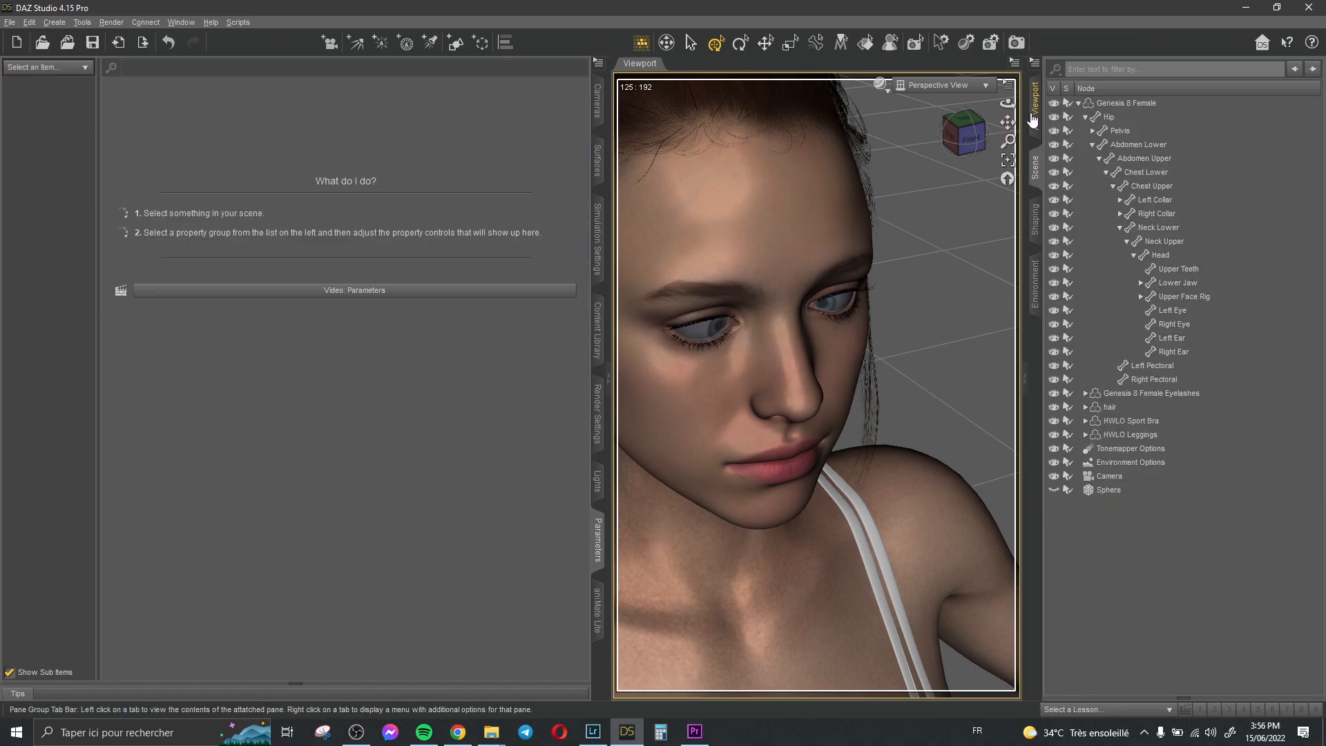
{"action": "left_click", "coordinate": [915, 42]}
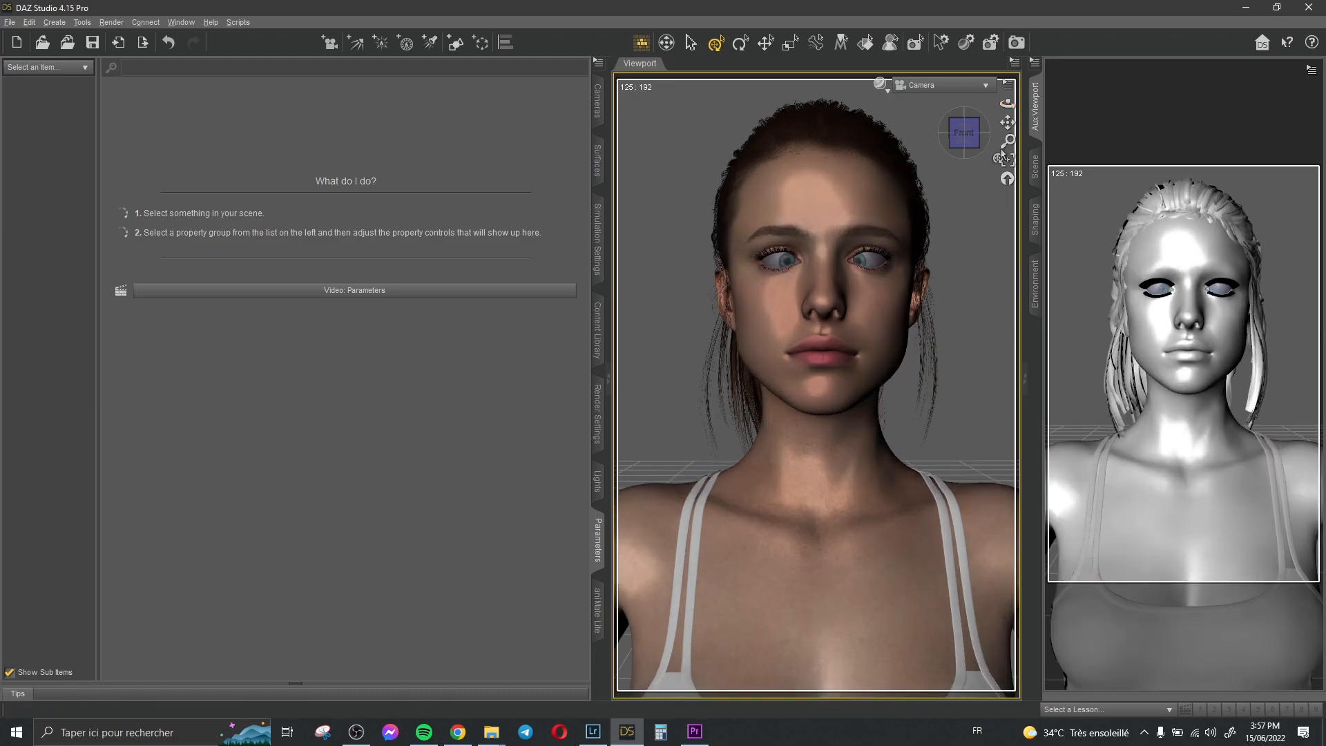
Square the camera view to her front using the view cube's front face
{"action": "left_click", "coordinate": [963, 132]}
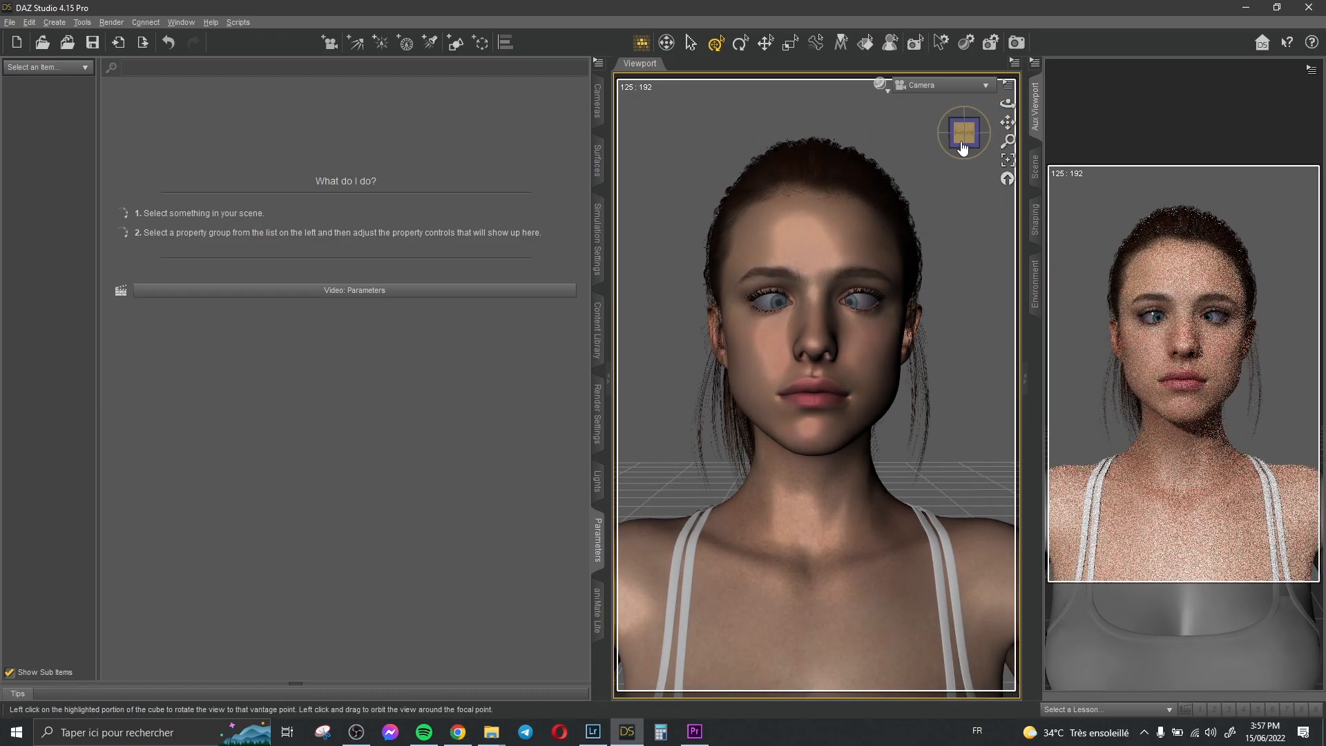
{"action": "mouse_move", "coordinate": [956, 161]}
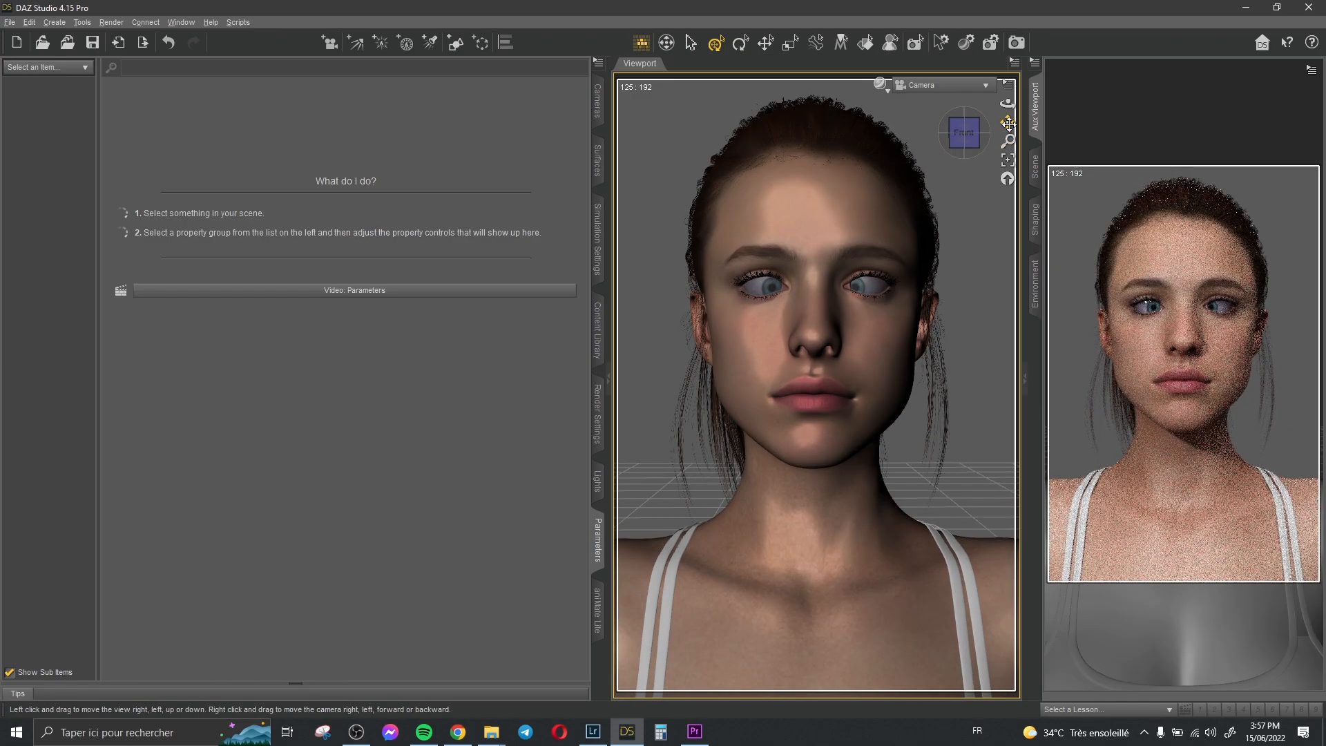
{"action": "mouse_move", "coordinate": [1007, 122]}
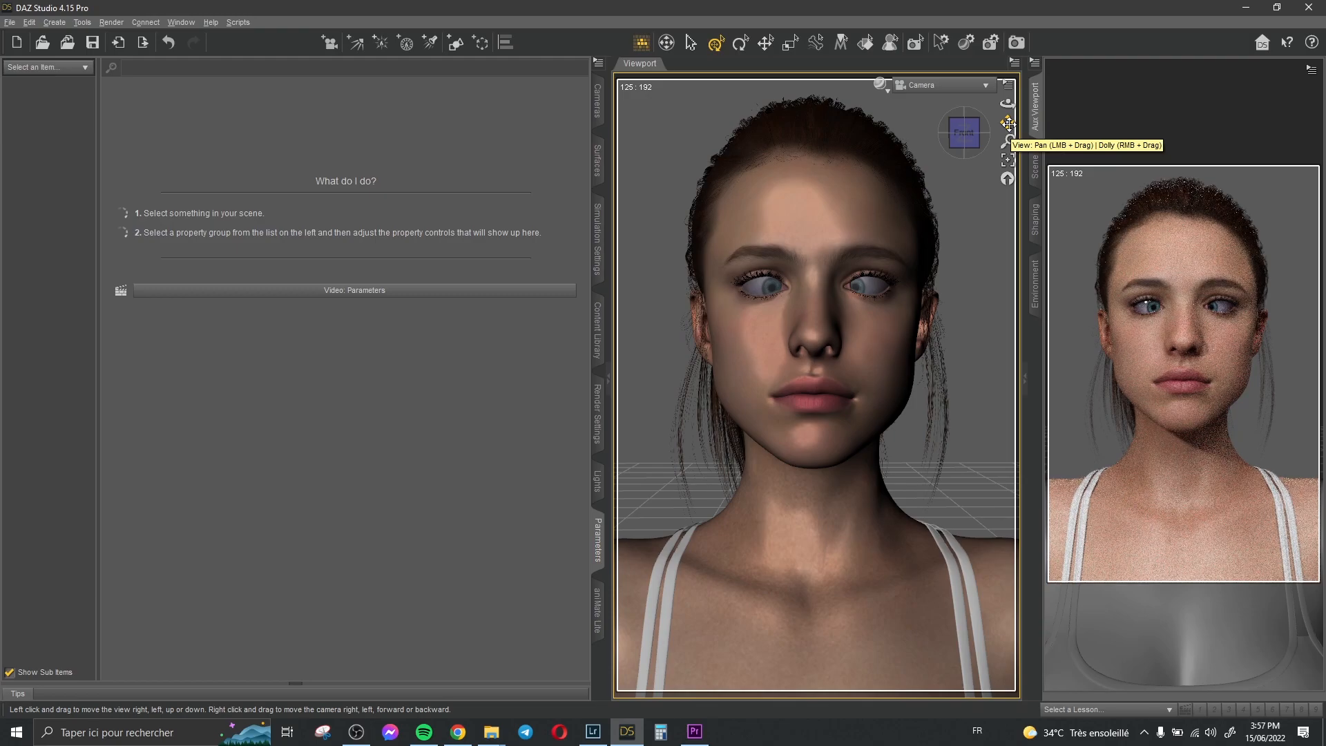